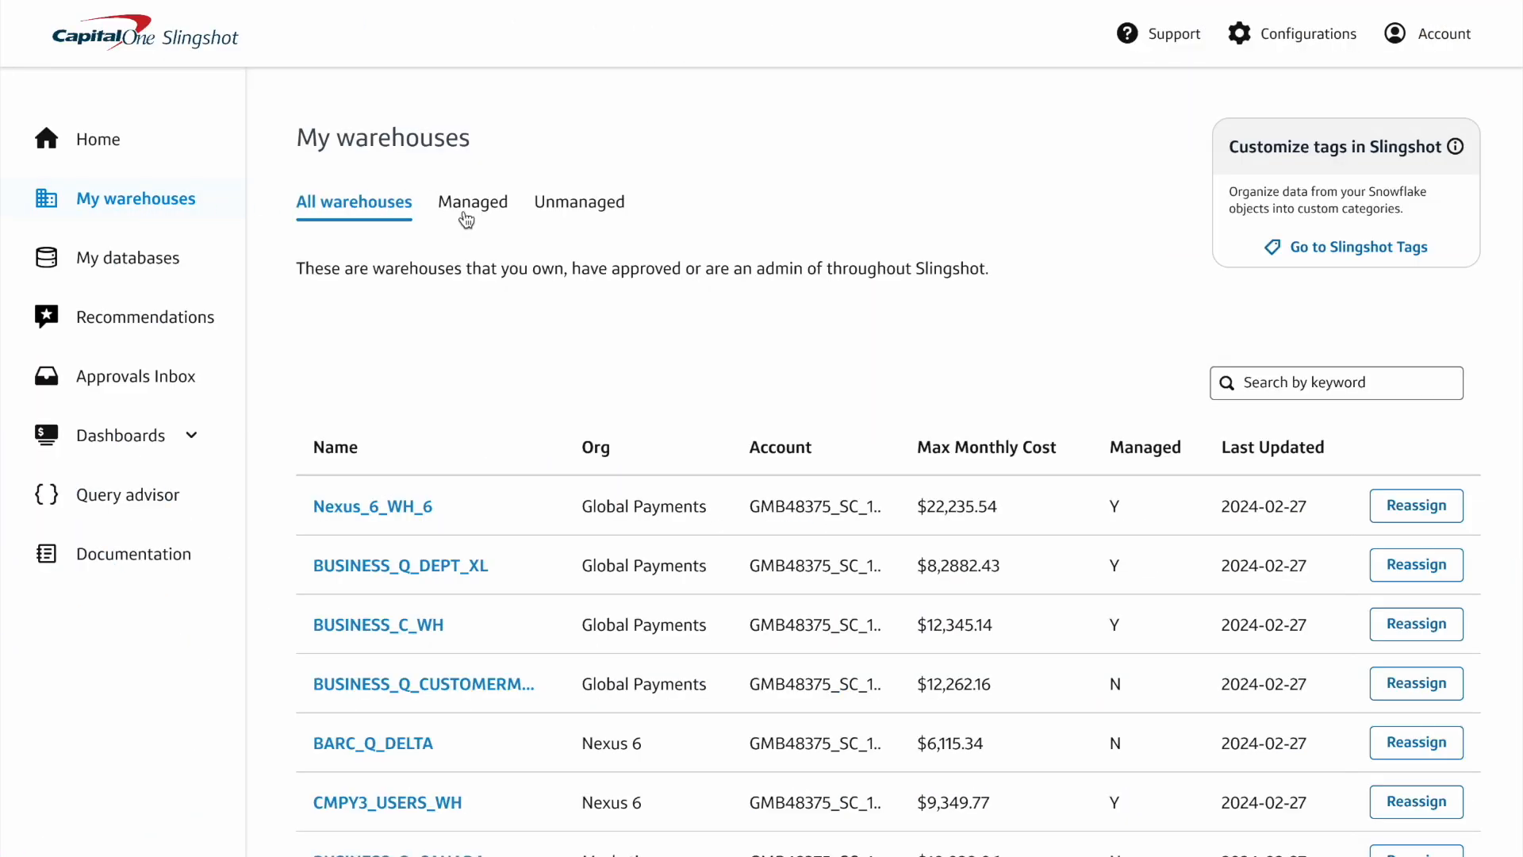
# From the Managed warehouses list, begin a new warehouse and review its details form.
pyautogui.click(472, 201)
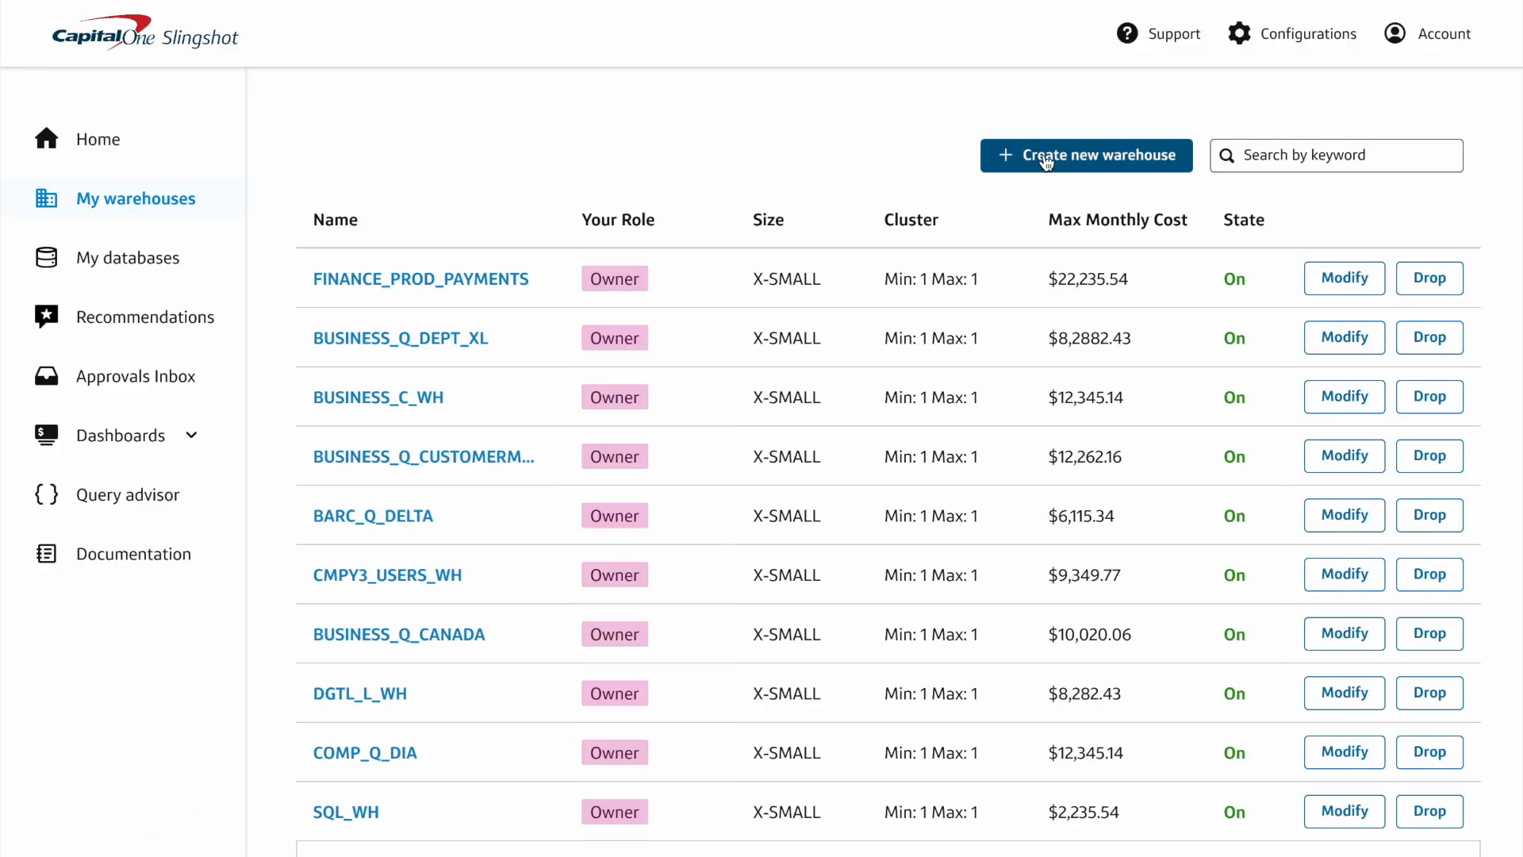
pyautogui.click(1085, 156)
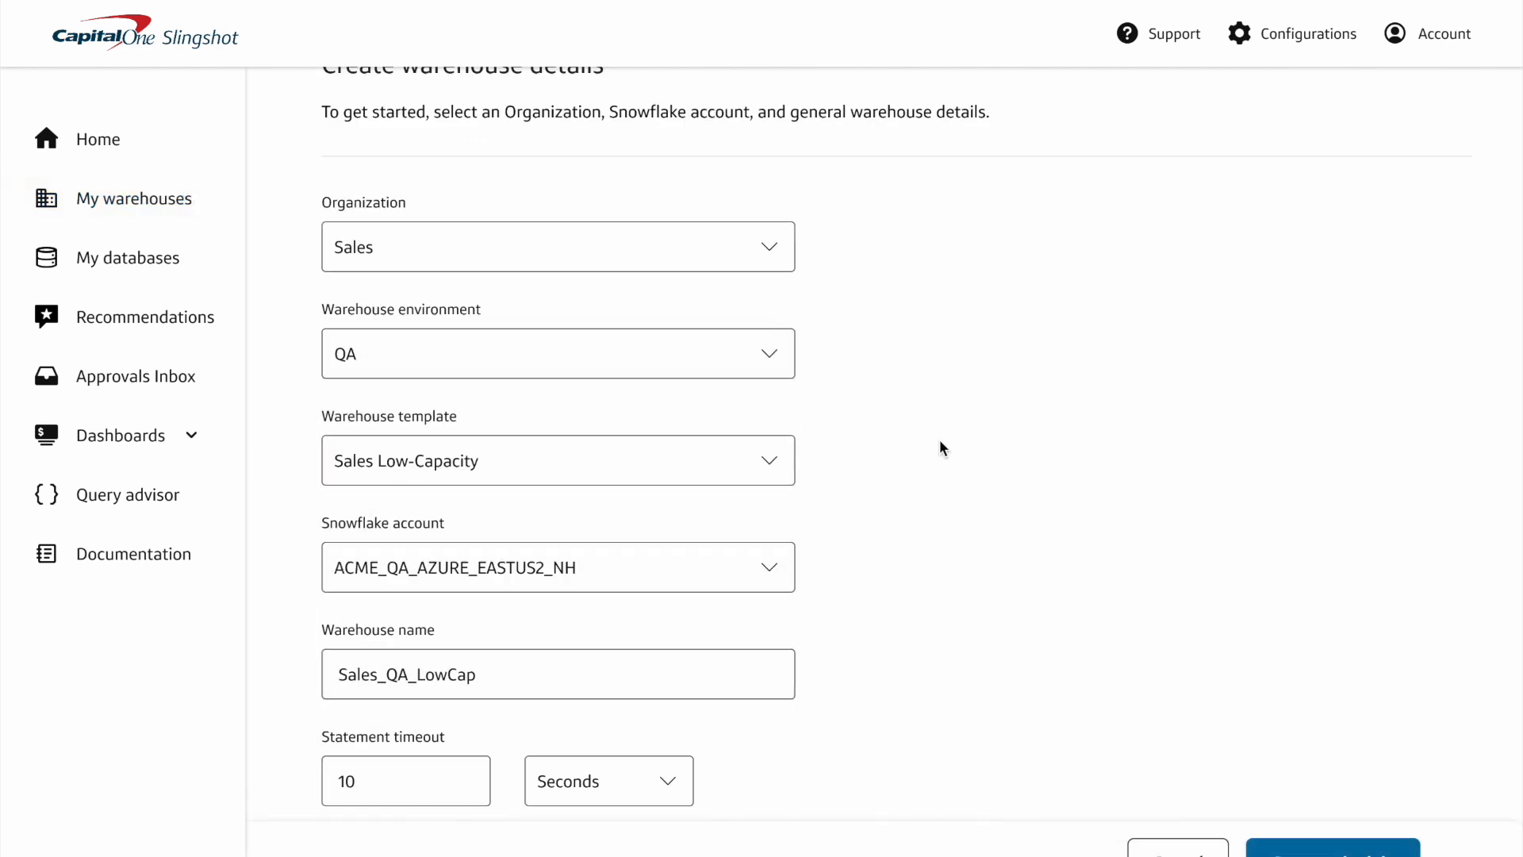
pyautogui.scroll(-3)
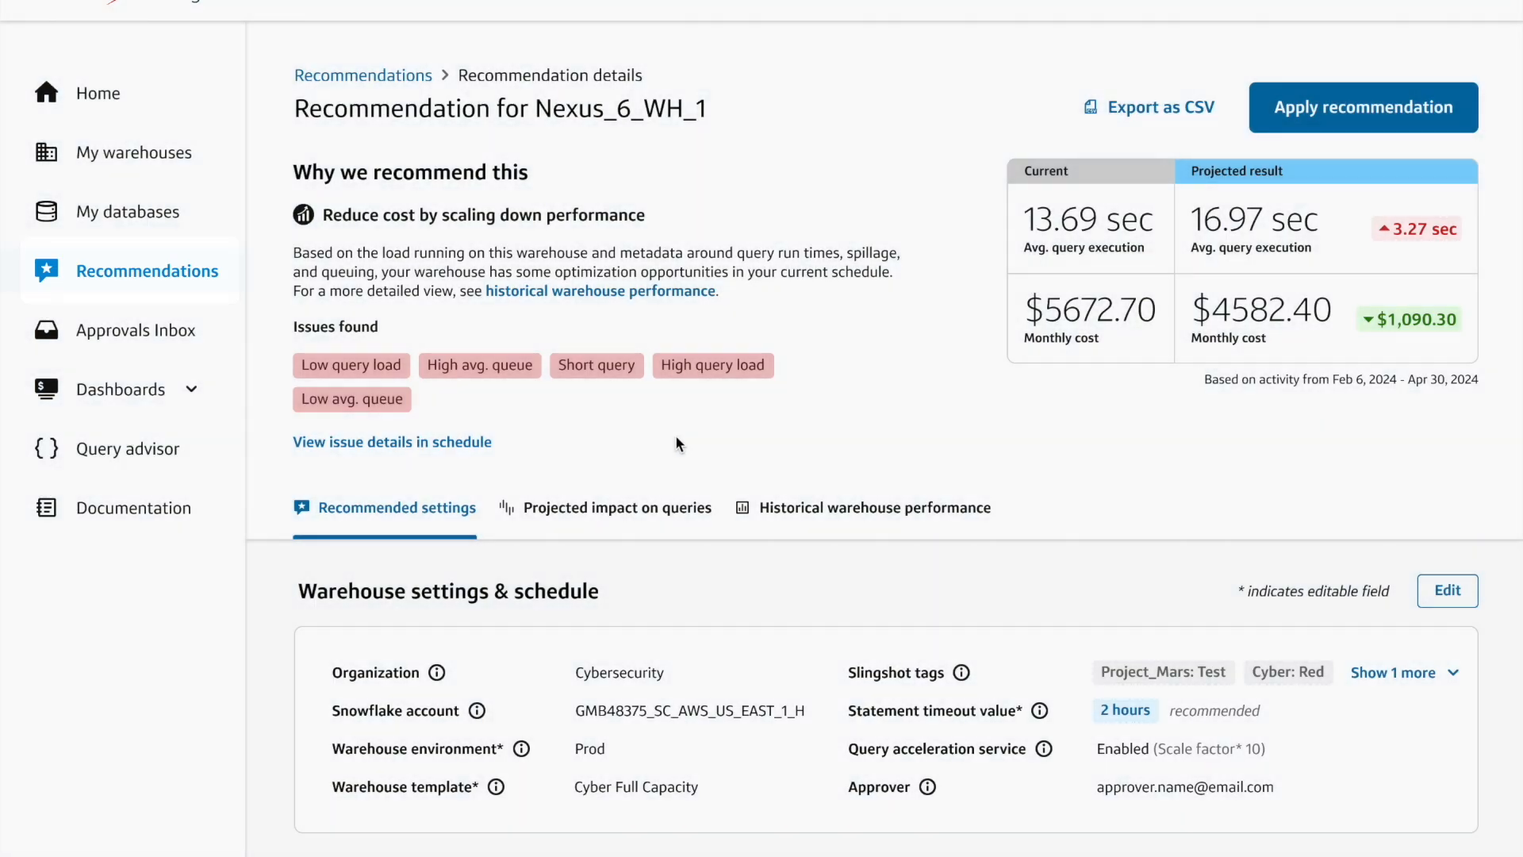
# Review the warehouse's historical performance data.
pyautogui.click(872, 508)
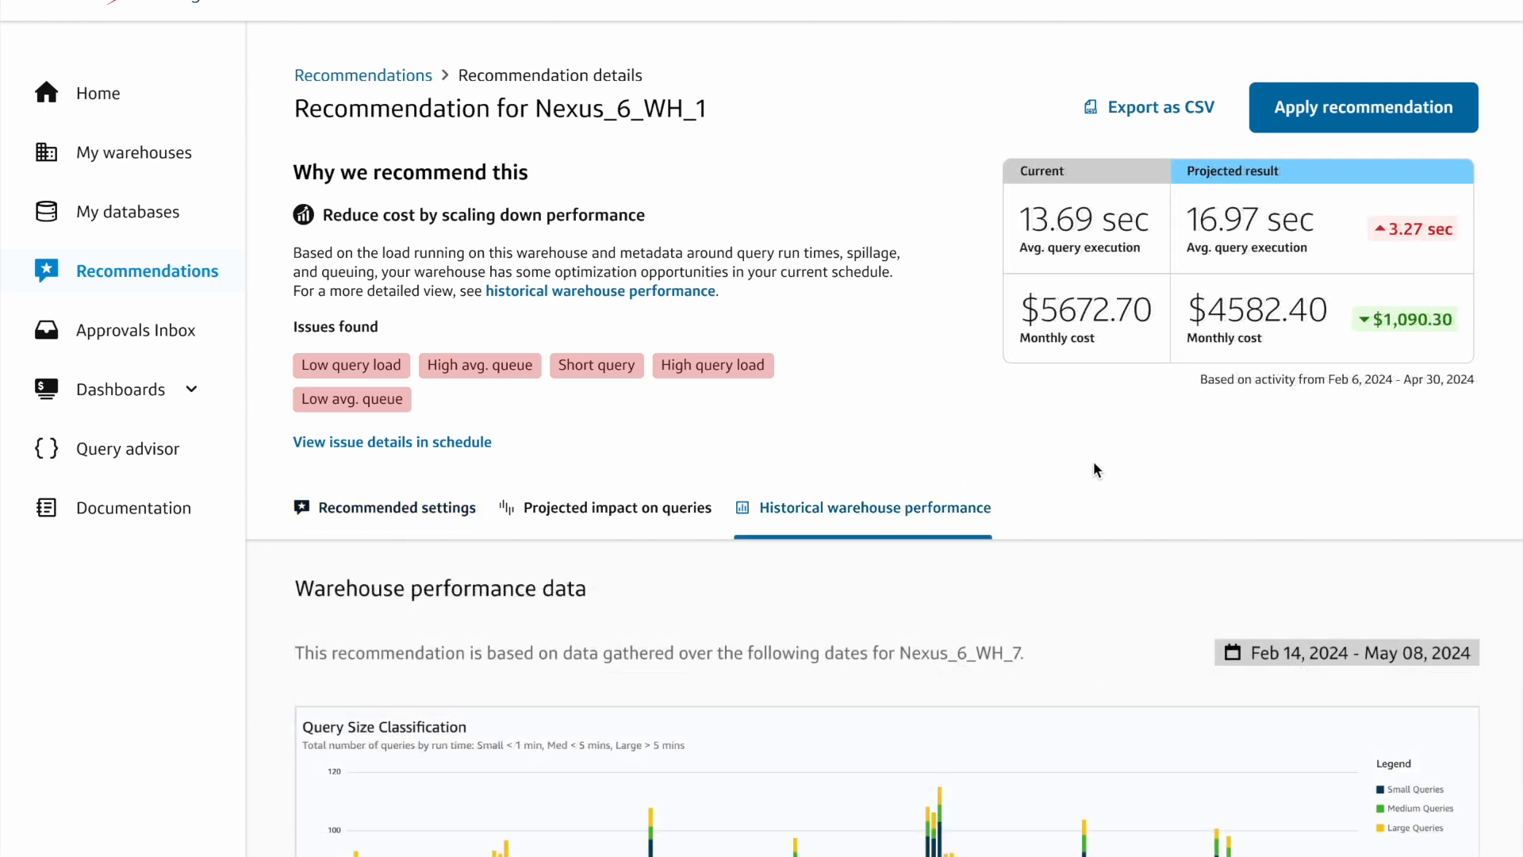
pyautogui.scroll(-3)
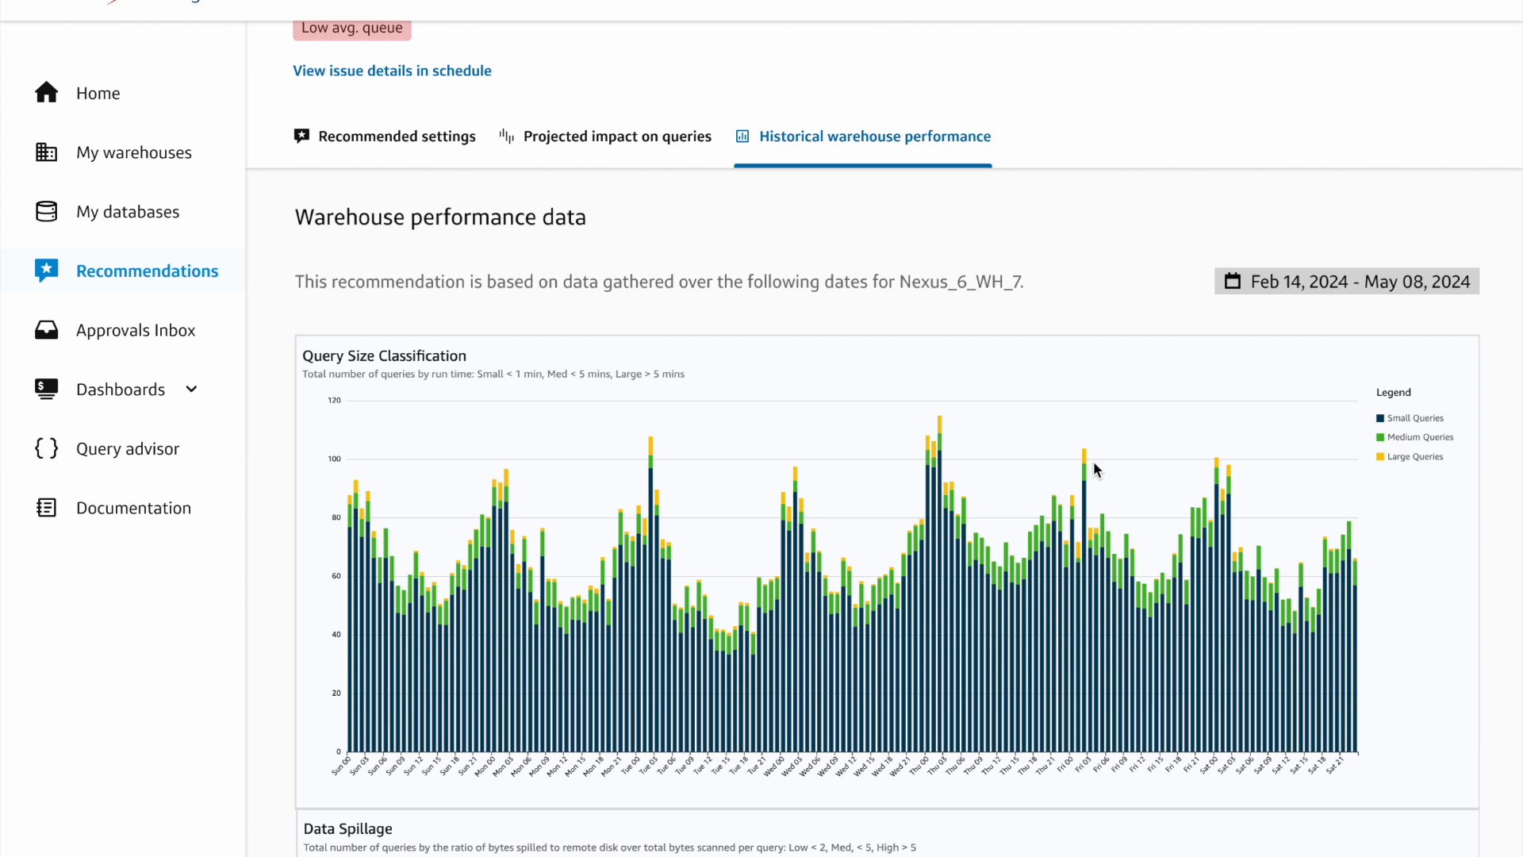
pyautogui.moveTo(131, 448)
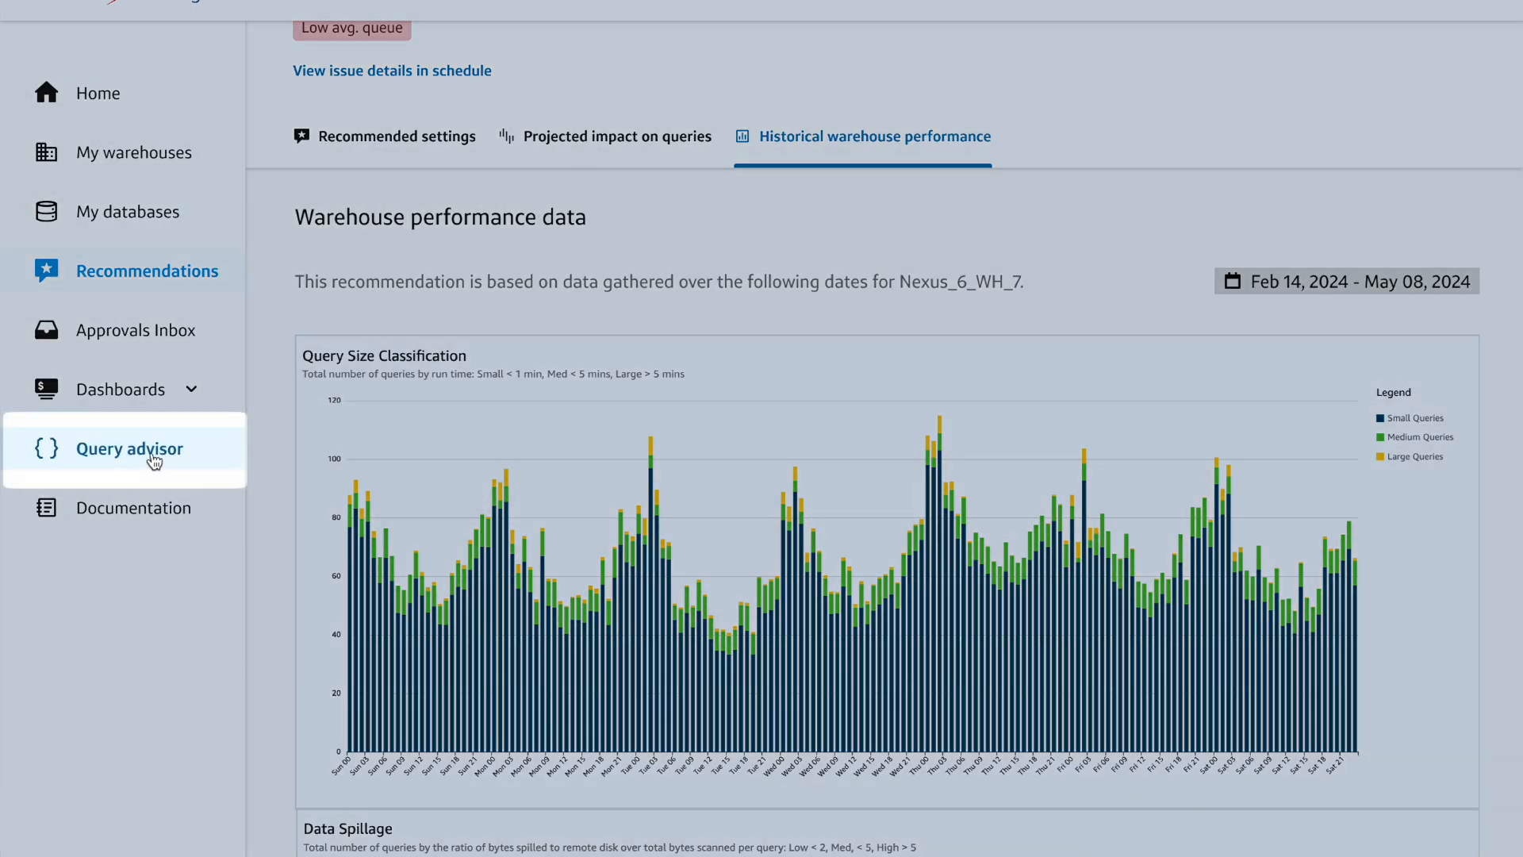
# Analyze the sample SQL query in Query advisor.
pyautogui.click(129, 449)
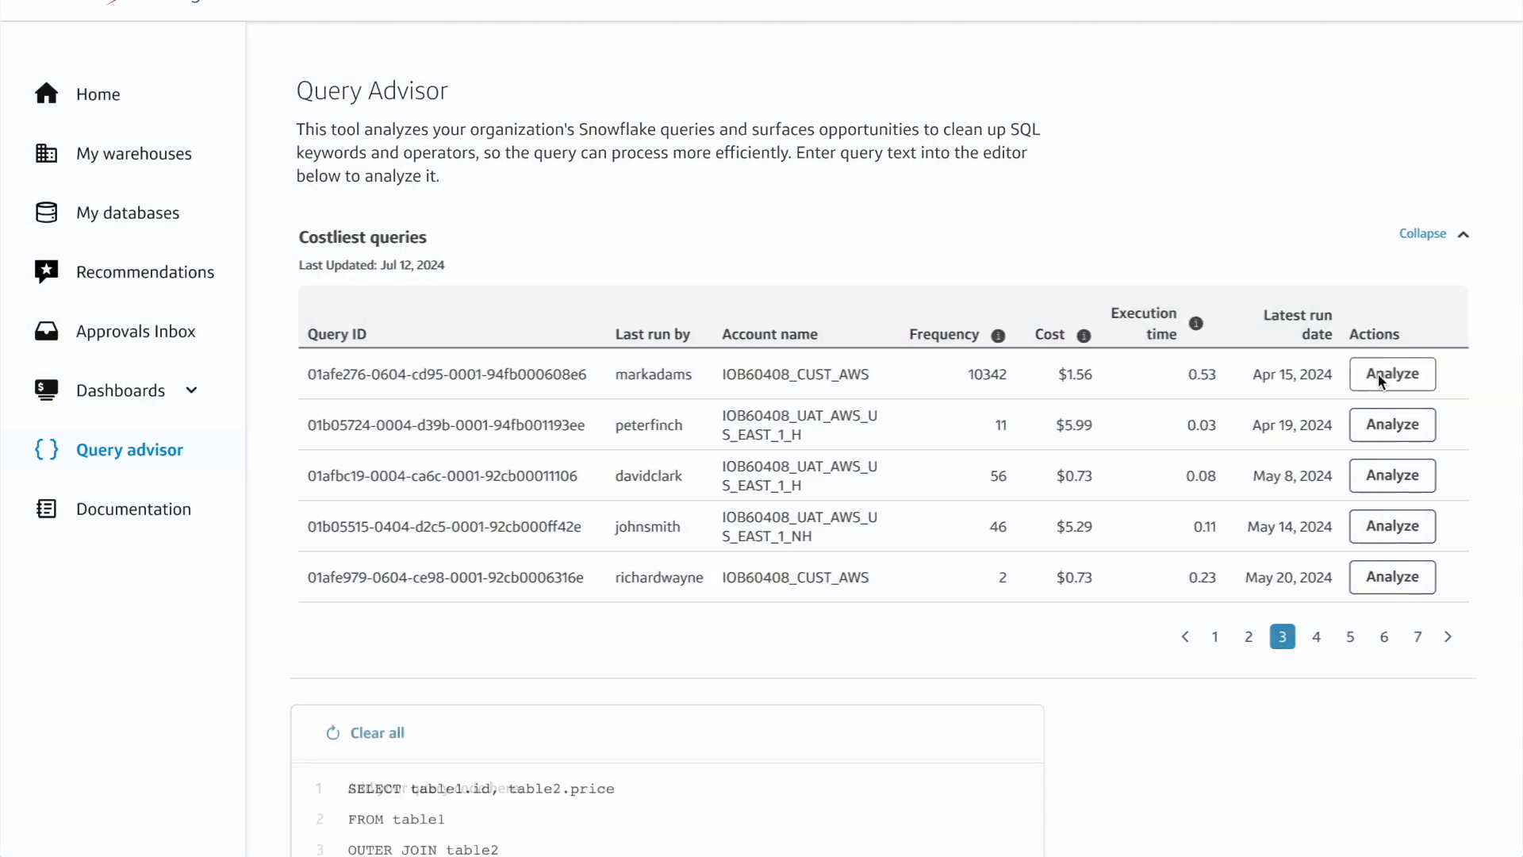
pyautogui.scroll(-3)
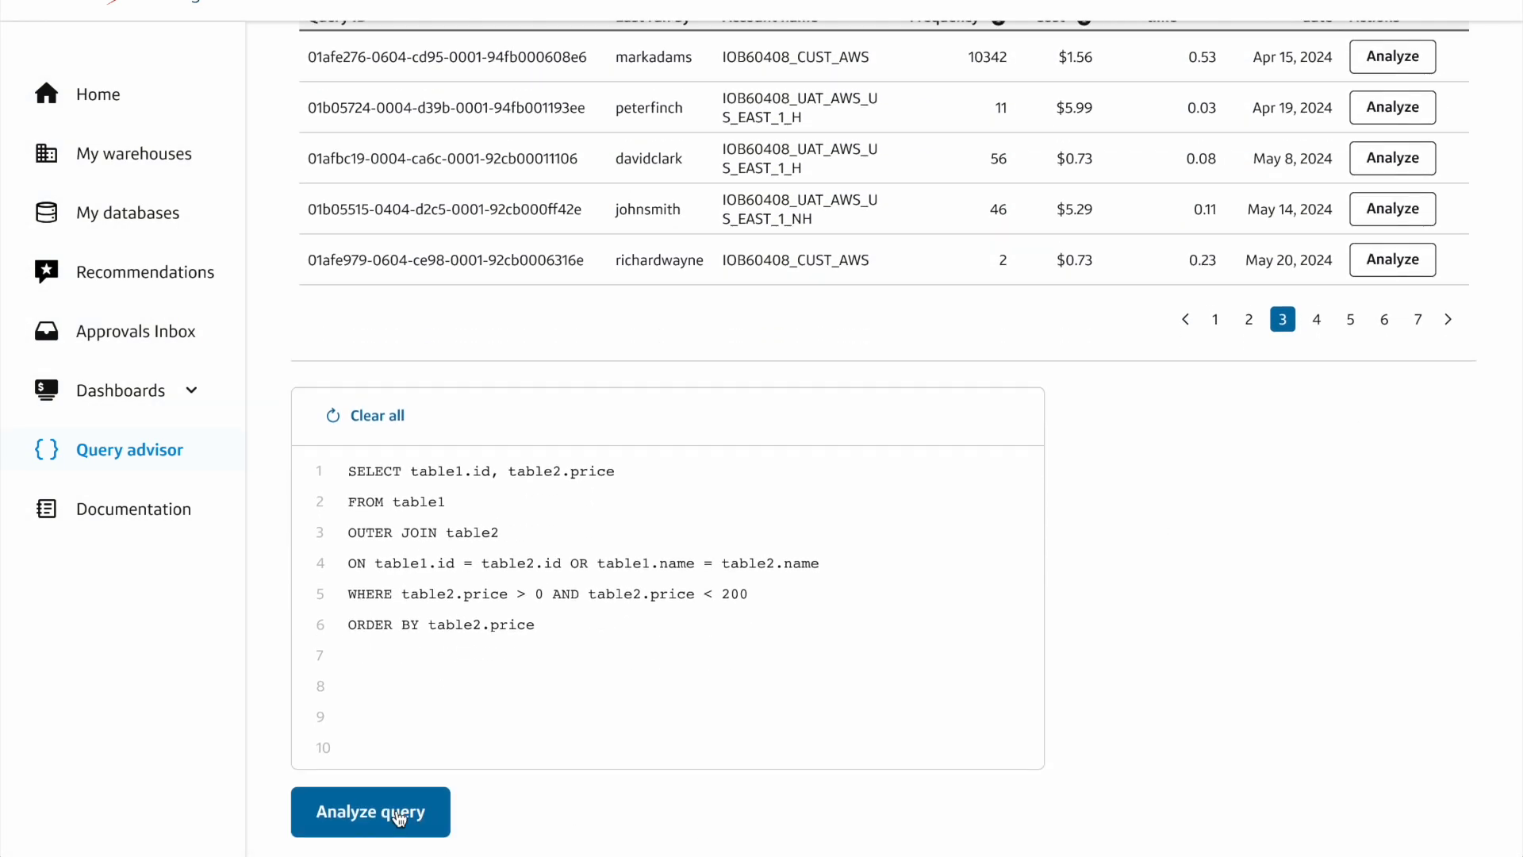
pyautogui.click(375, 812)
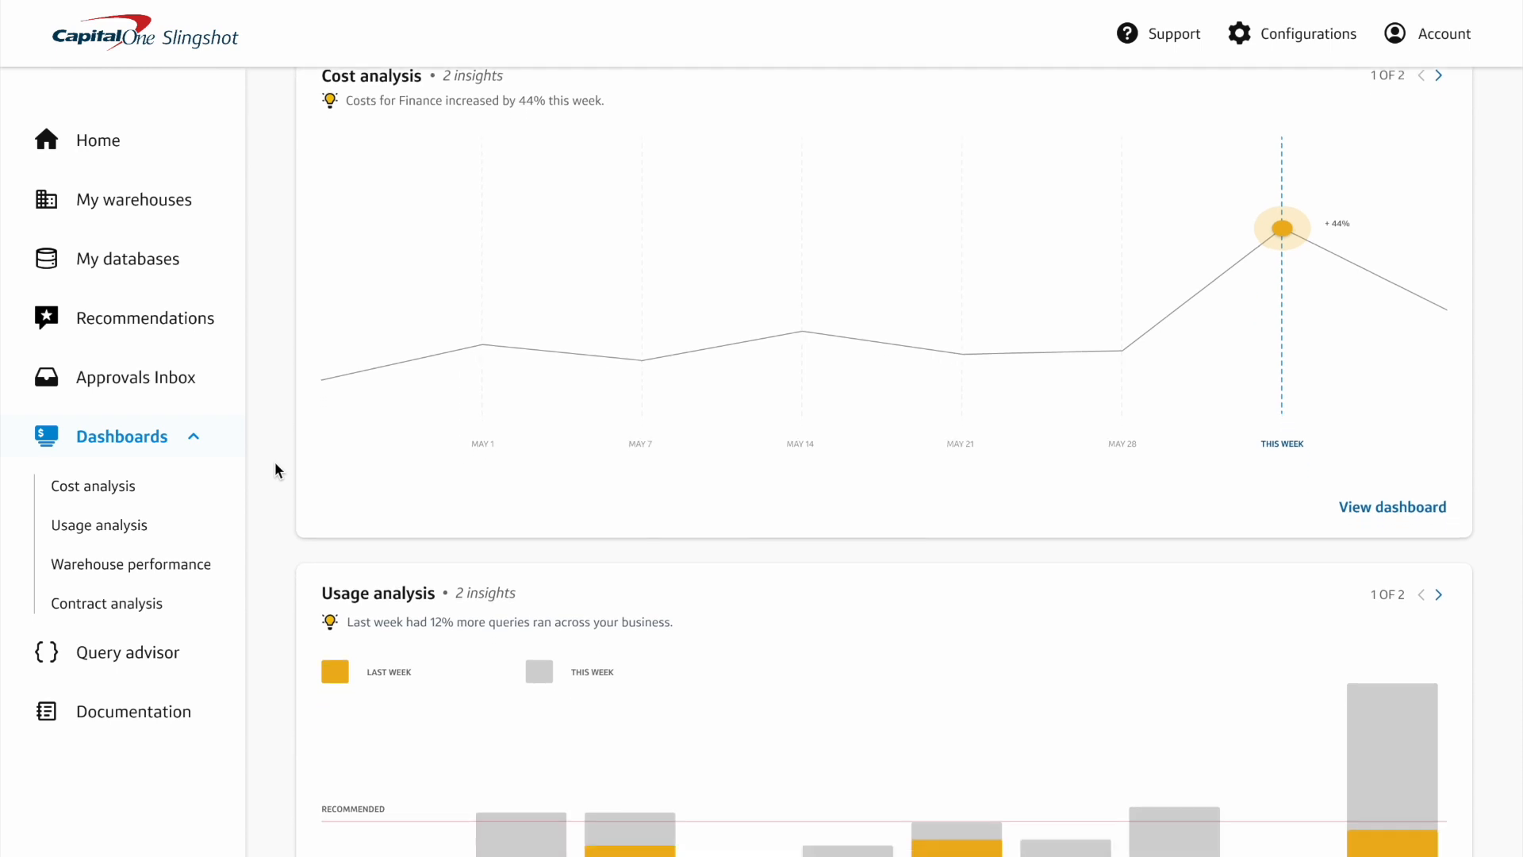
pyautogui.scroll(-3)
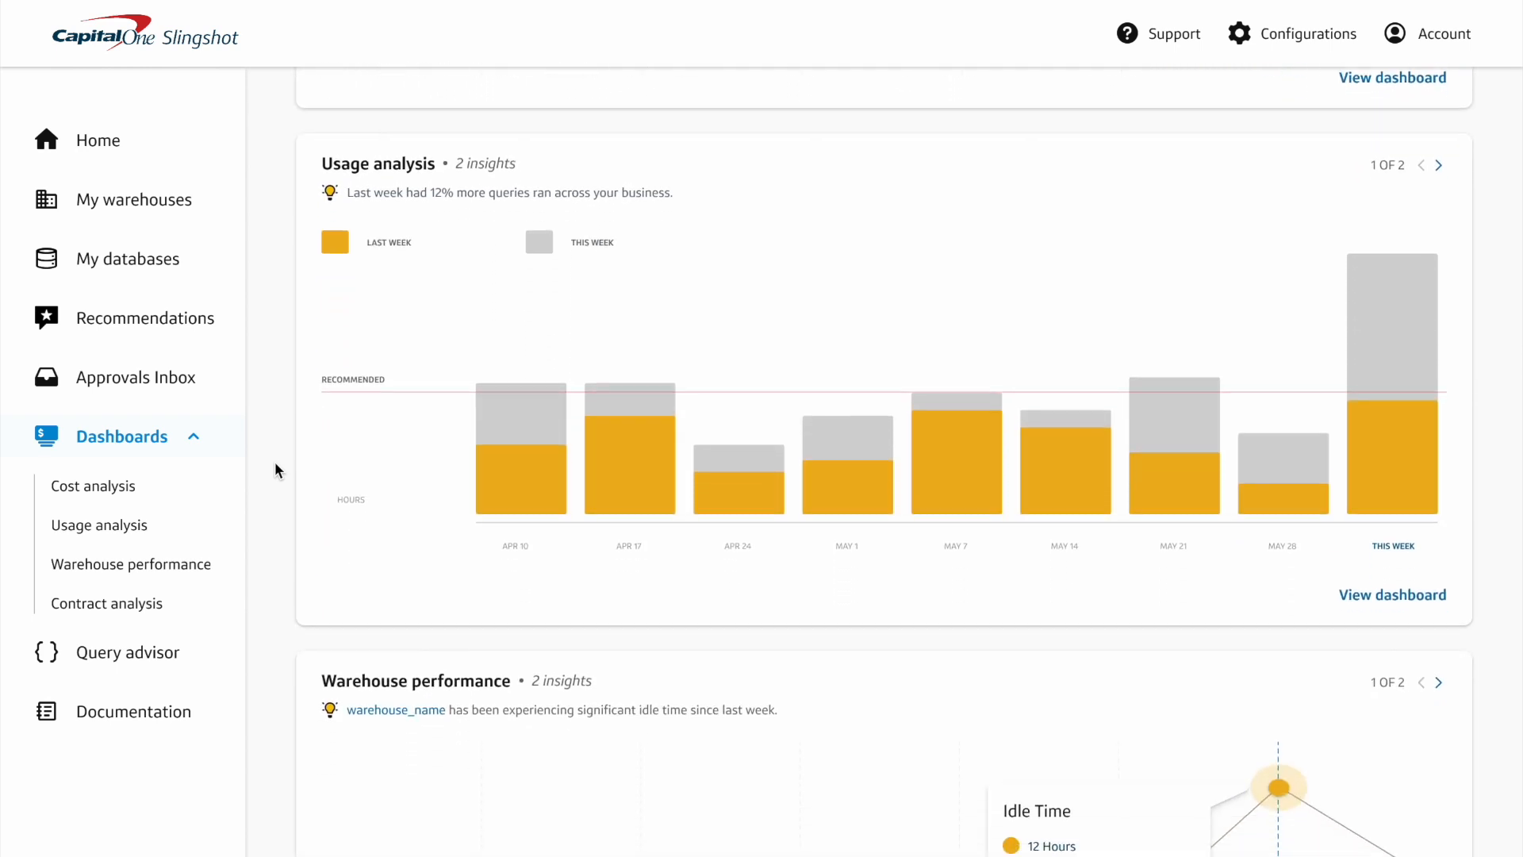
pyautogui.scroll(-3)
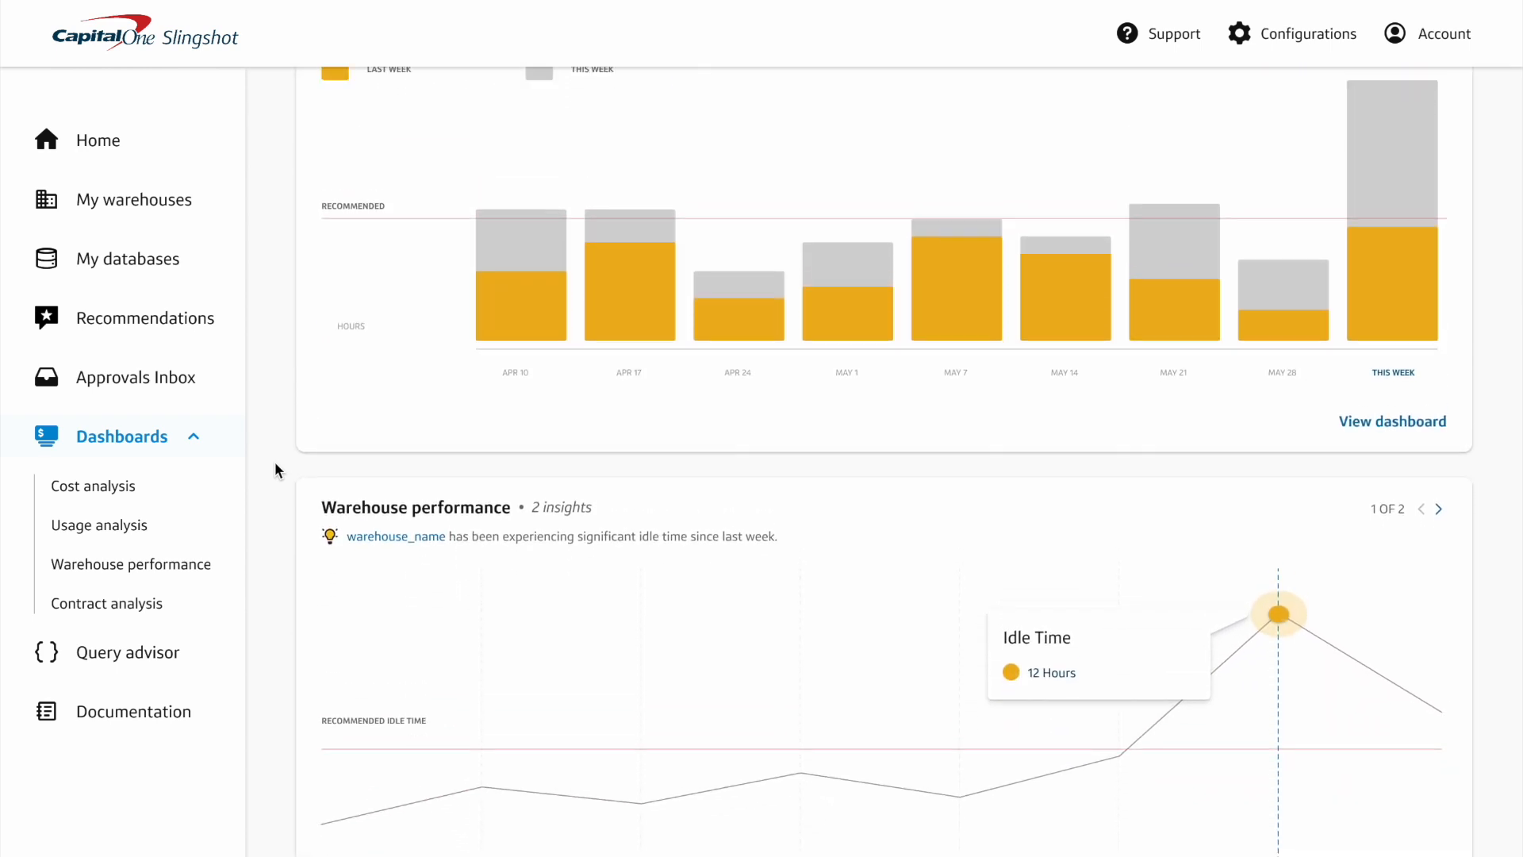
pyautogui.scroll(-3)
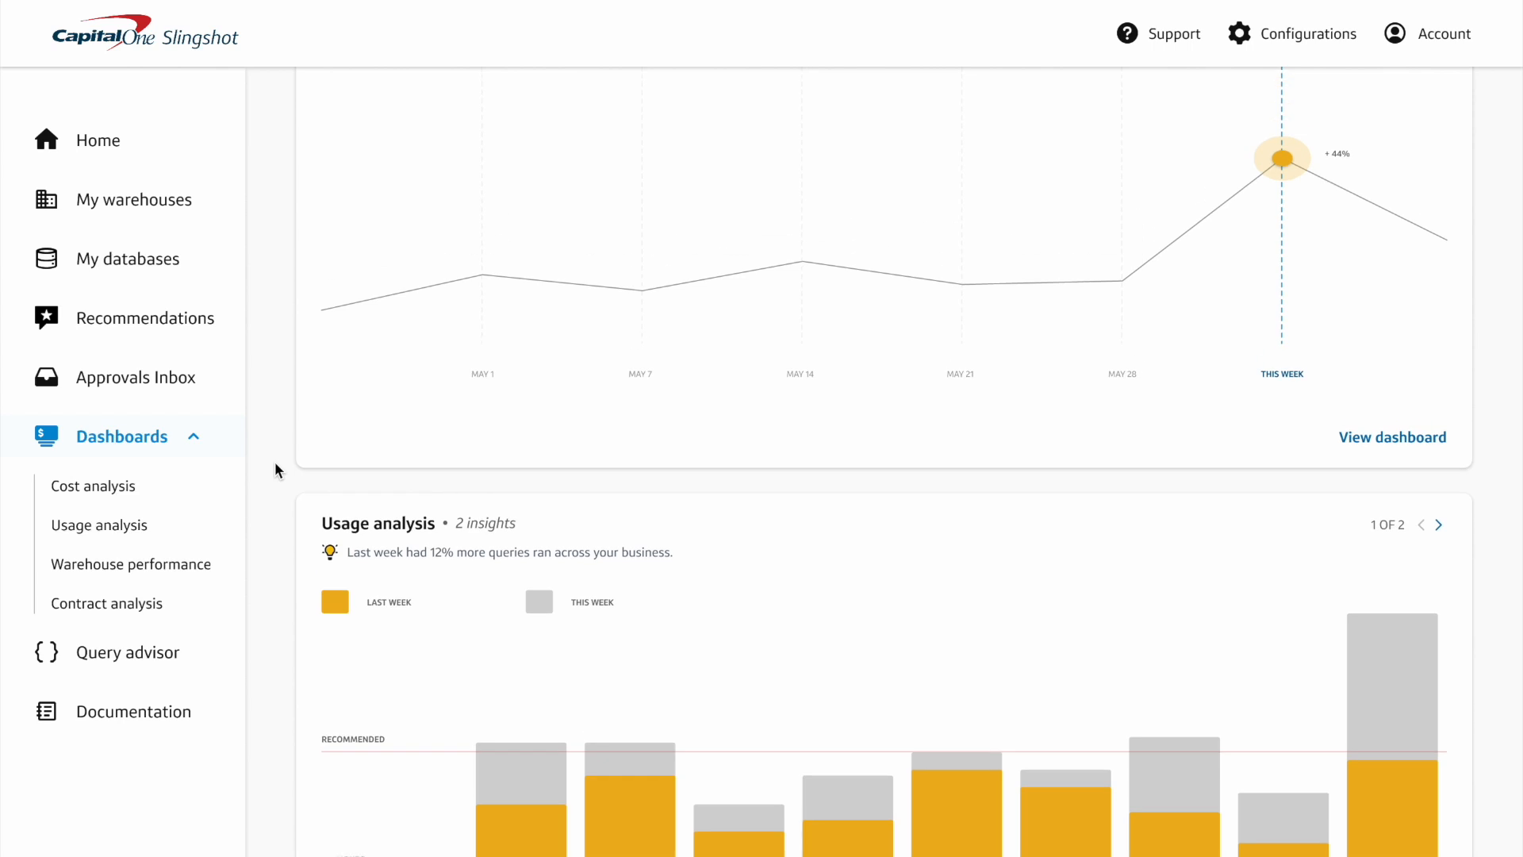
pyautogui.scroll(3)
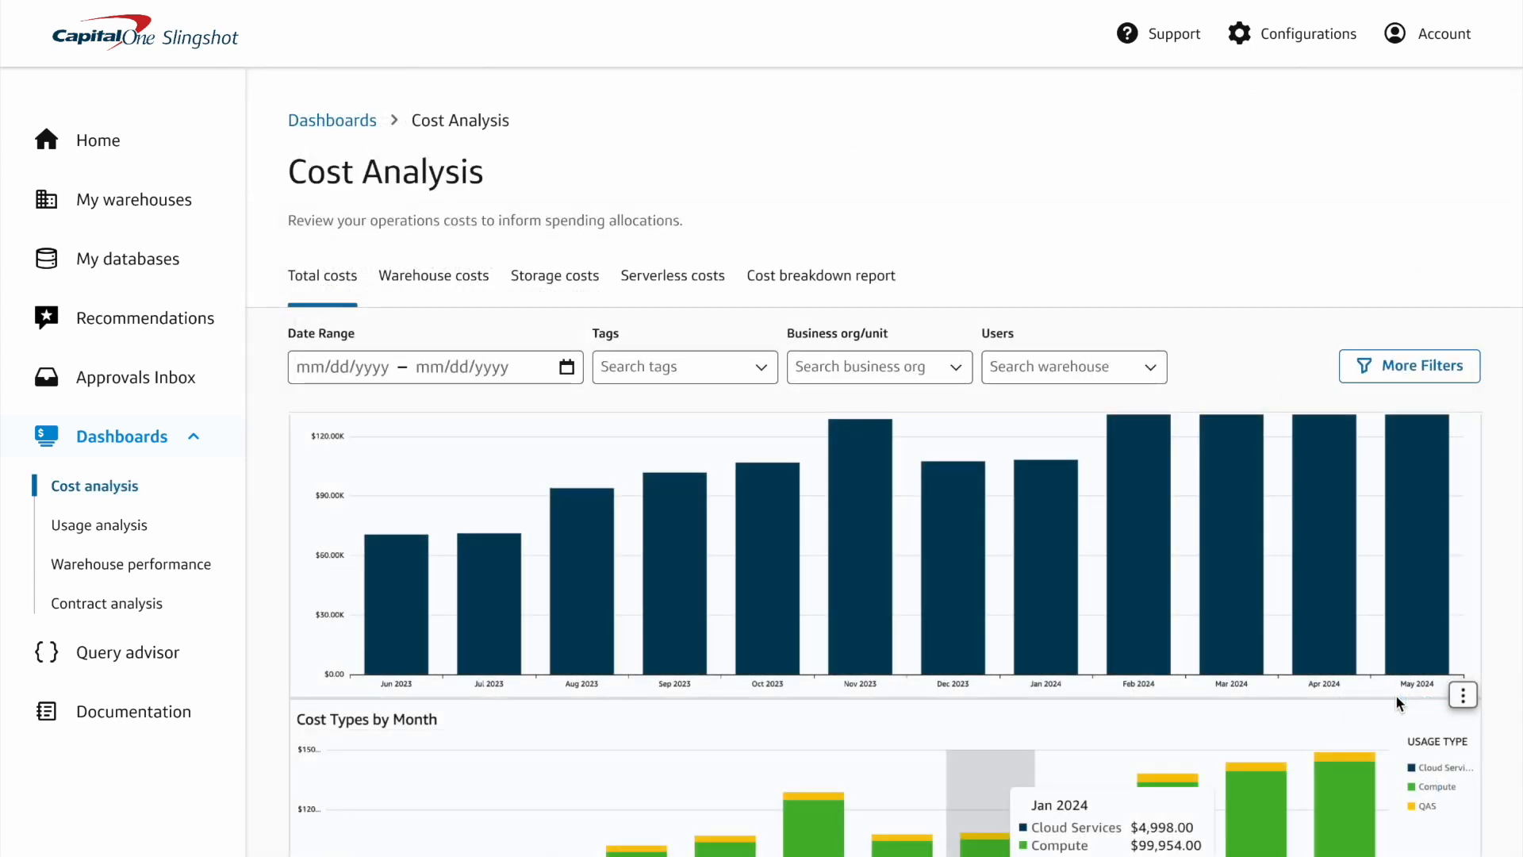
pyautogui.moveTo(1494, 660)
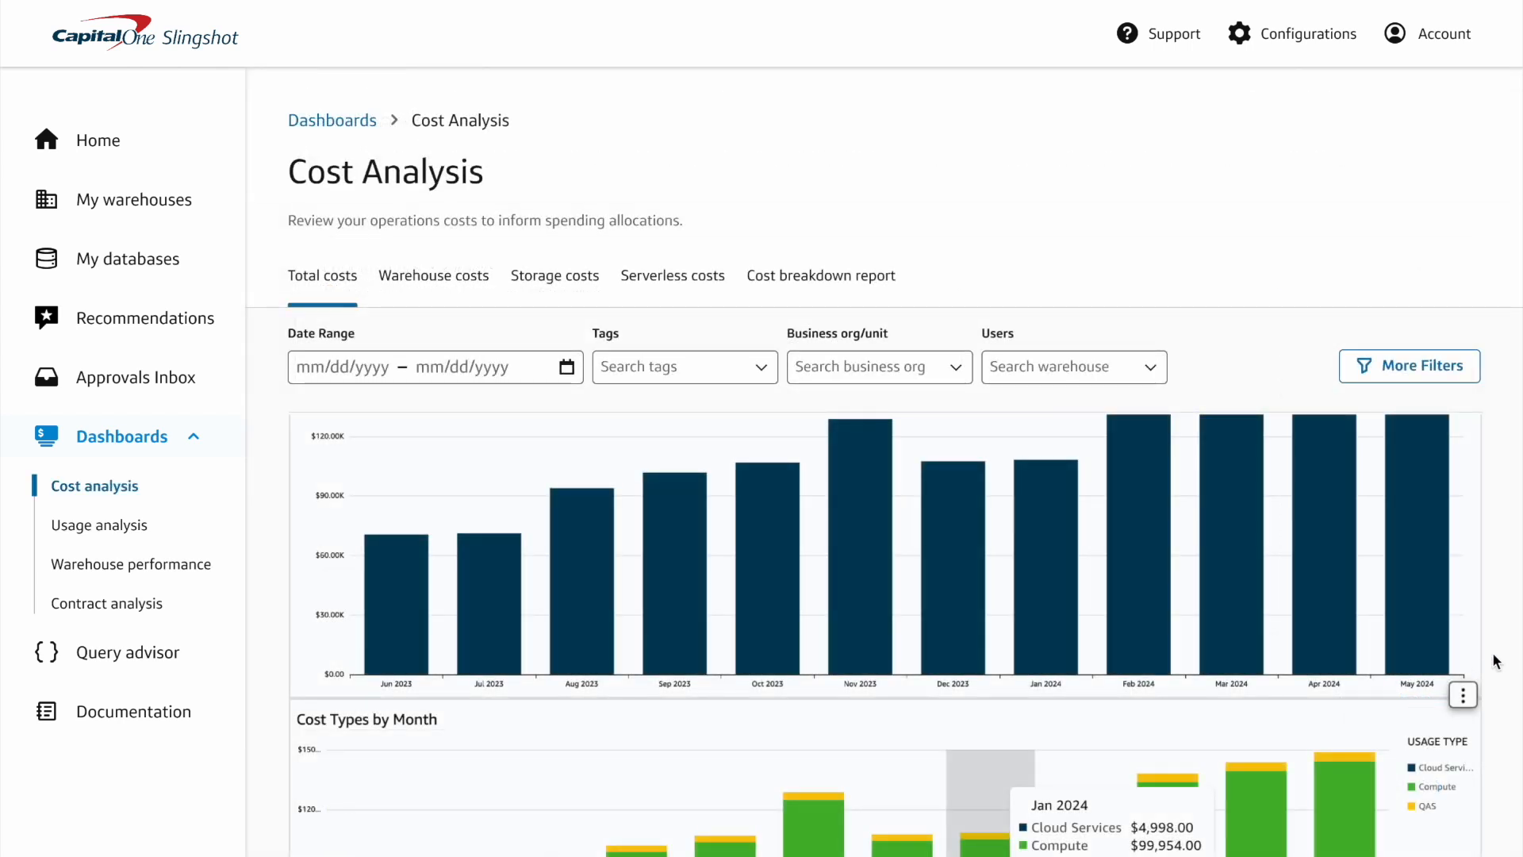
pyautogui.scroll(-3)
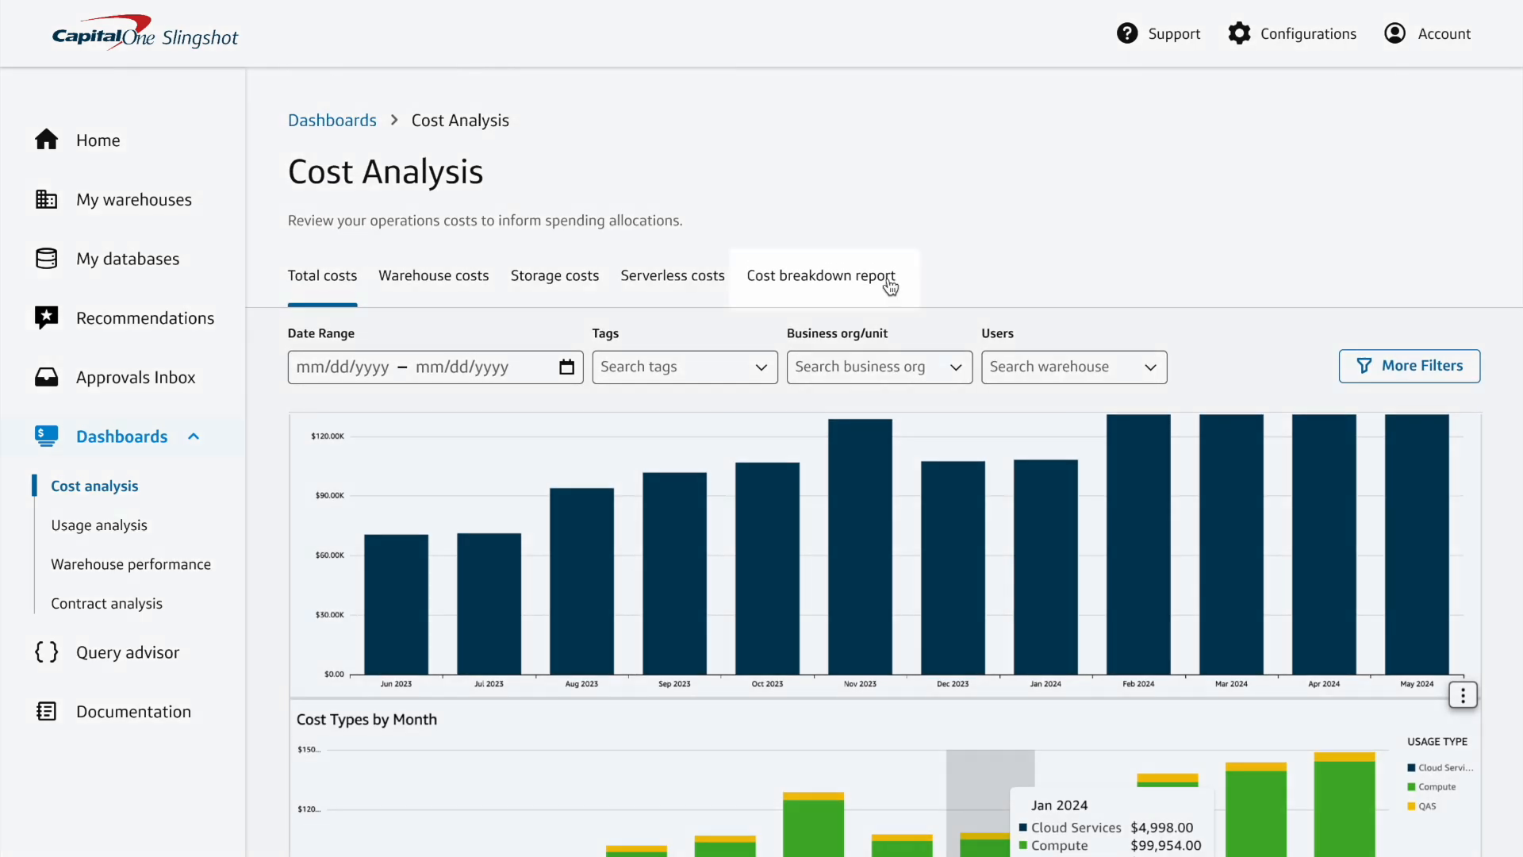
# Group the Cost breakdown report's donut chart of total costs by the Cost_Center tag group.
pyautogui.click(820, 274)
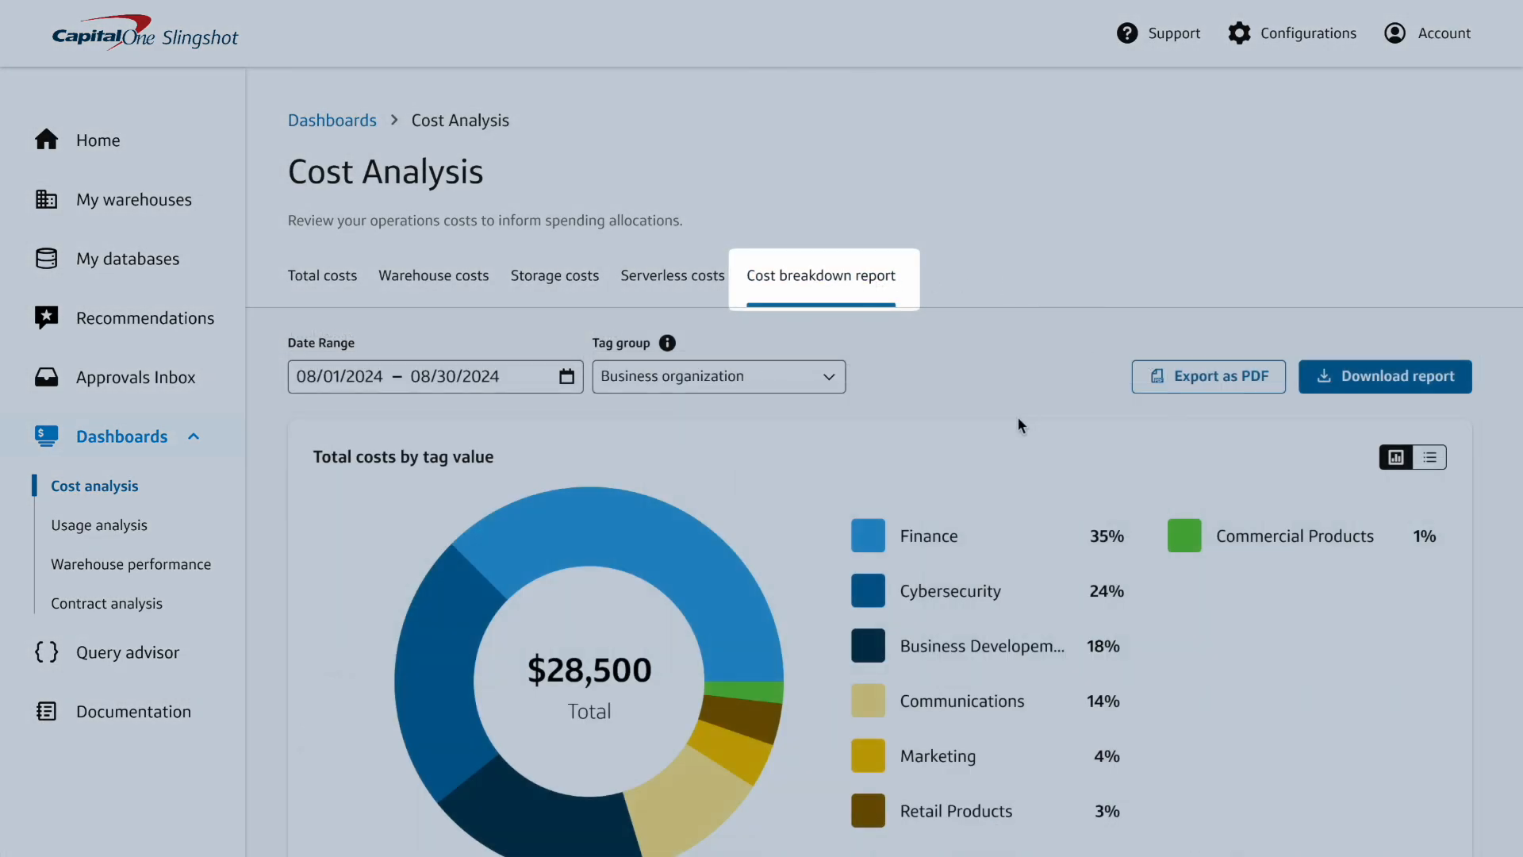
pyautogui.scroll(-3)
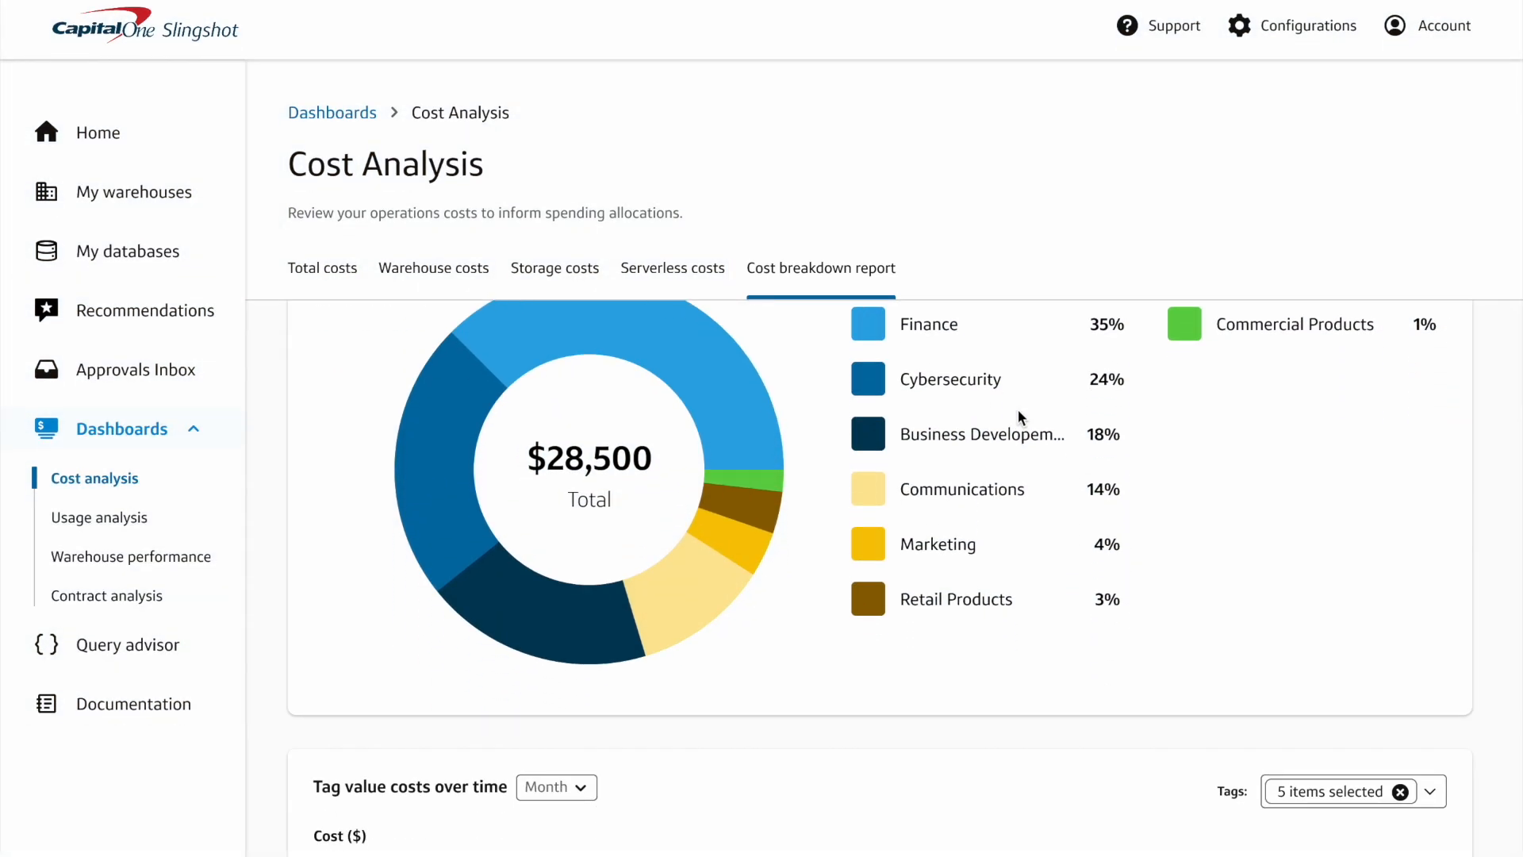
pyautogui.scroll(-3)
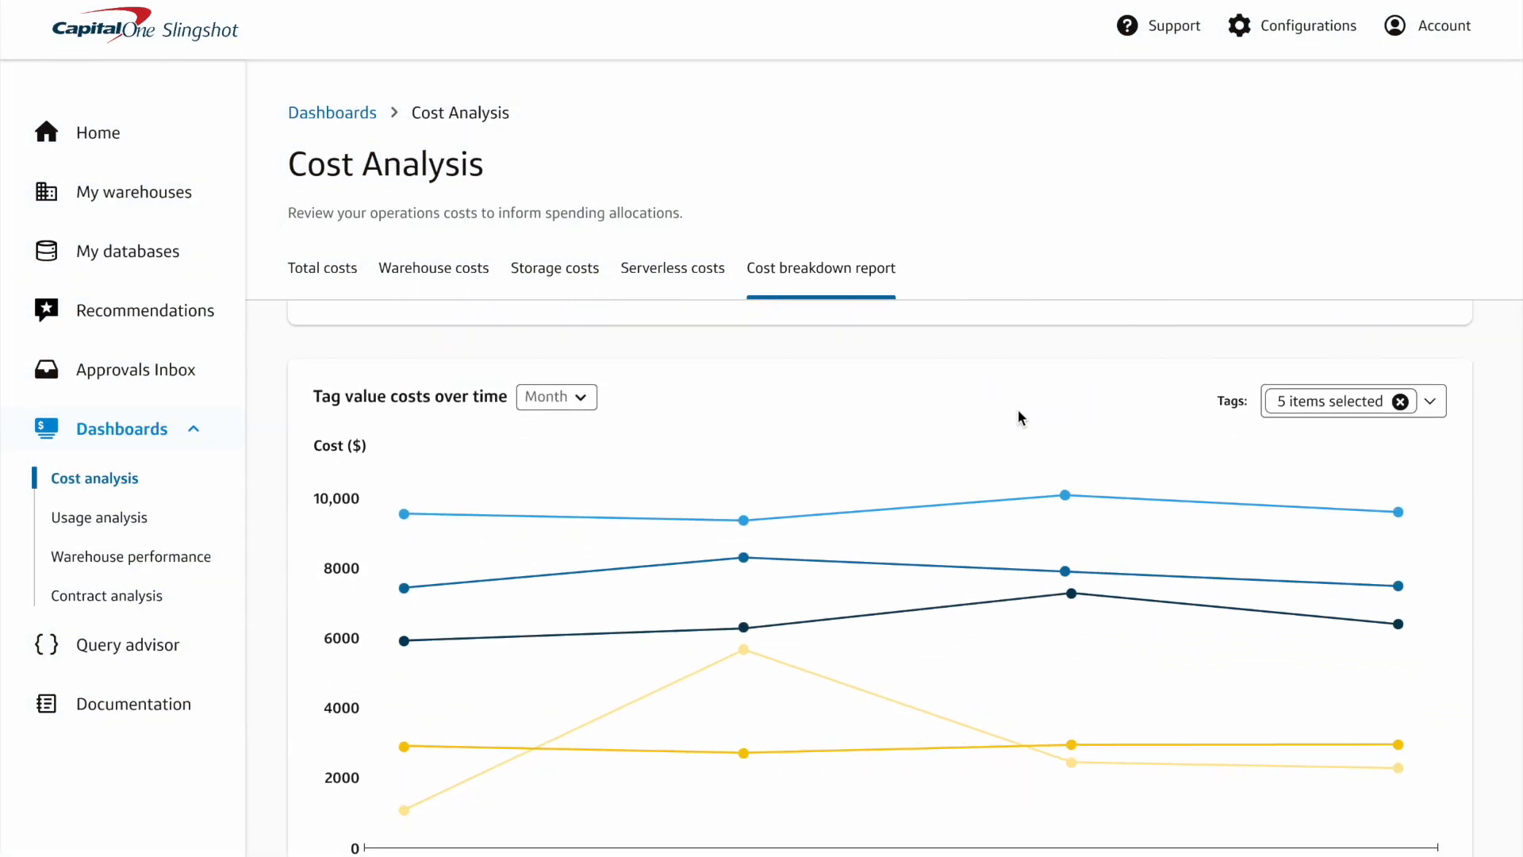
pyautogui.scroll(-3)
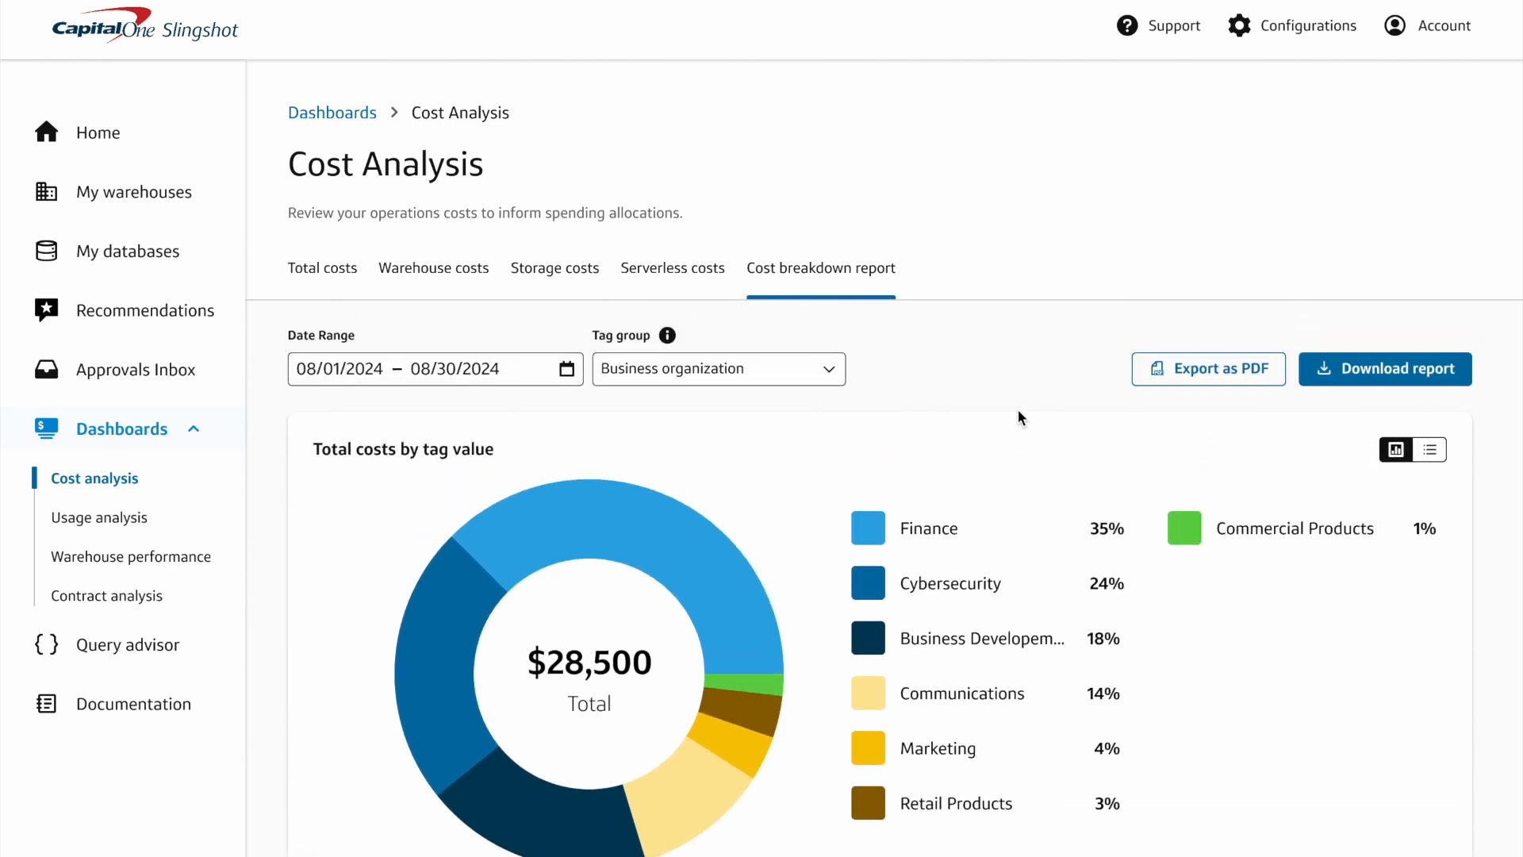
pyautogui.click(717, 368)
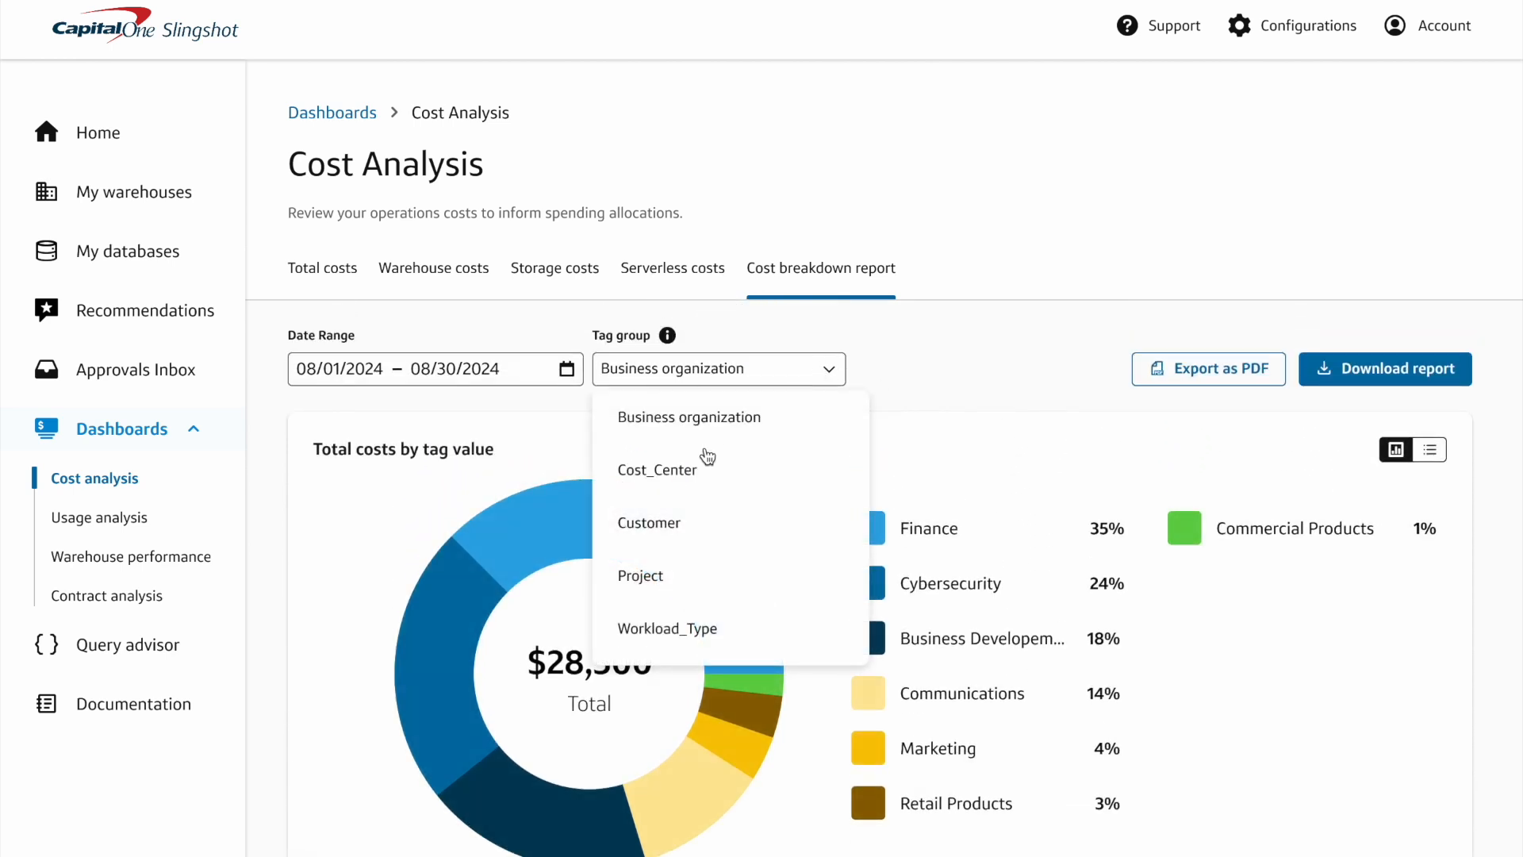
pyautogui.click(657, 470)
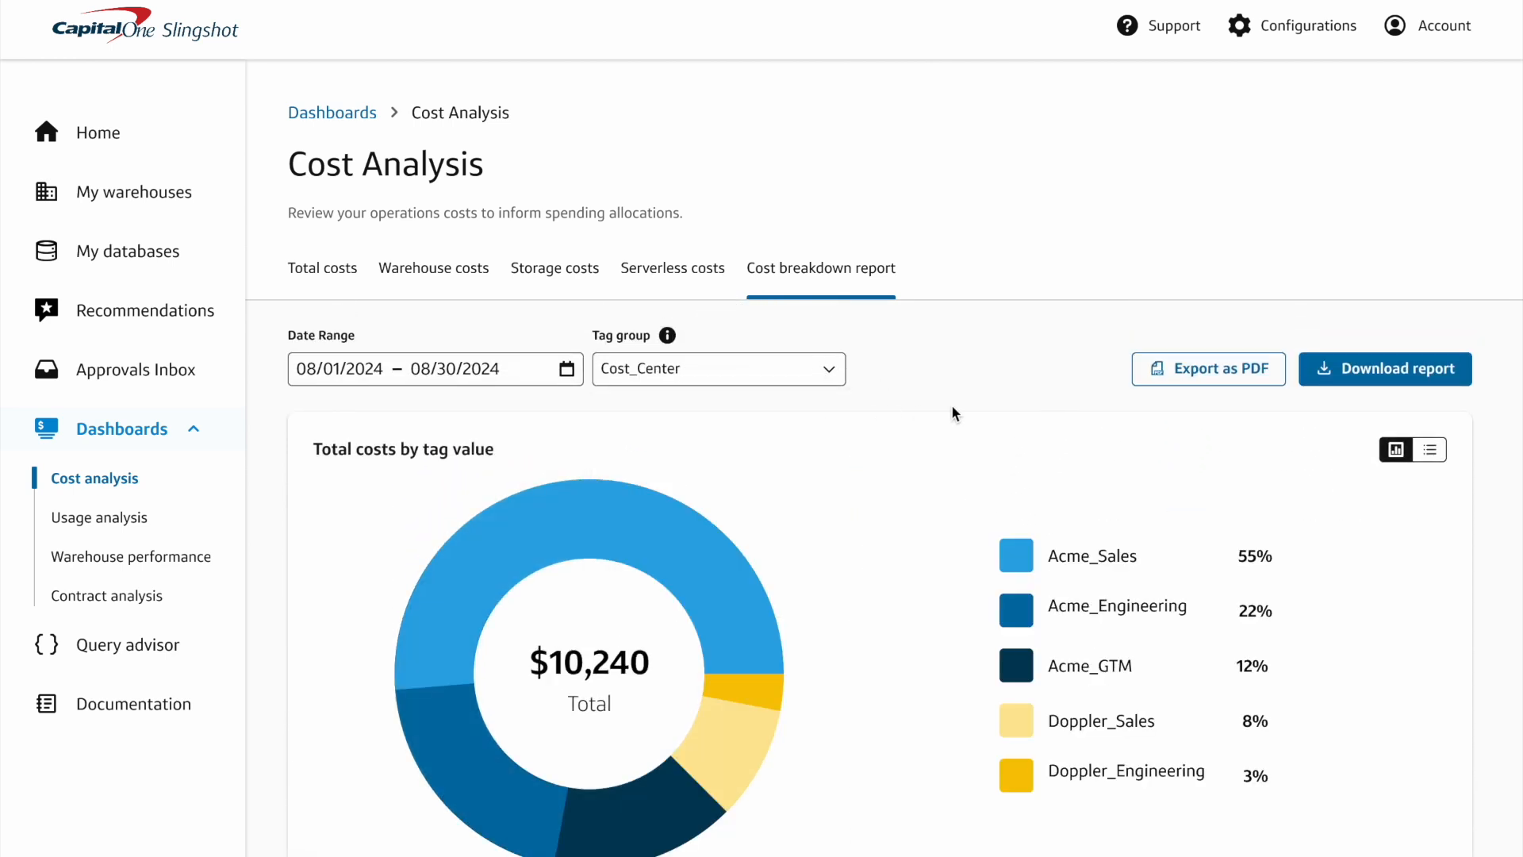